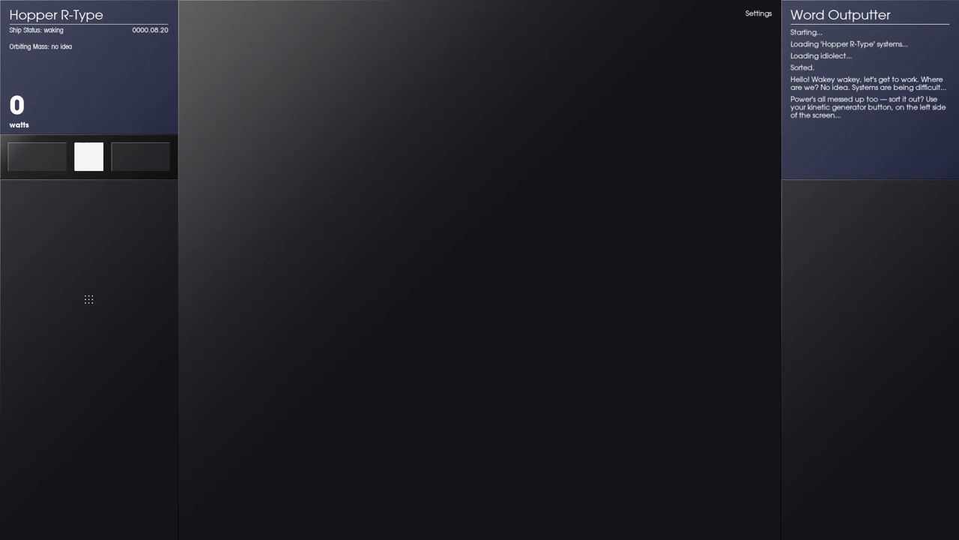
# - Hand-generate about 26 watts with the kinetic generator to unlock the Thing Maker
pyautogui.click(89, 156)
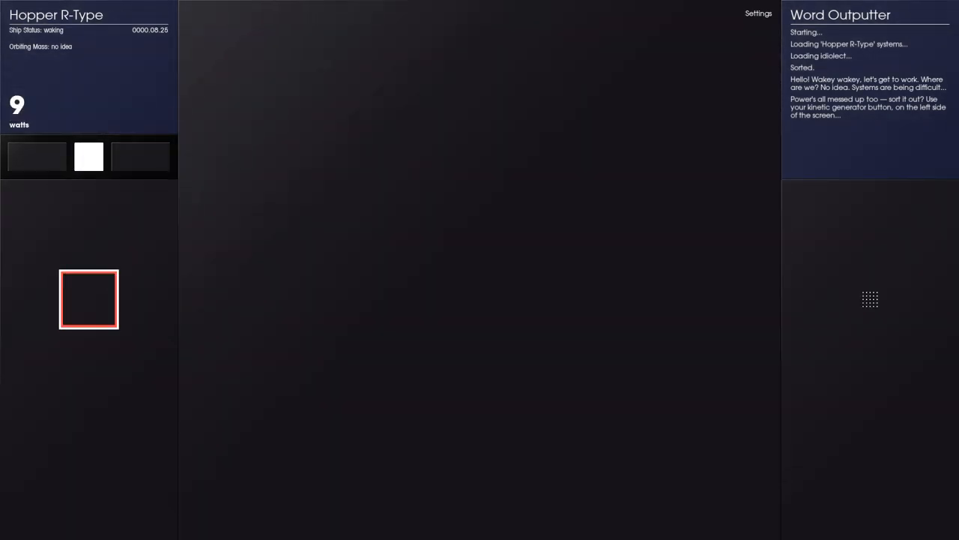
pyautogui.click(87, 299)
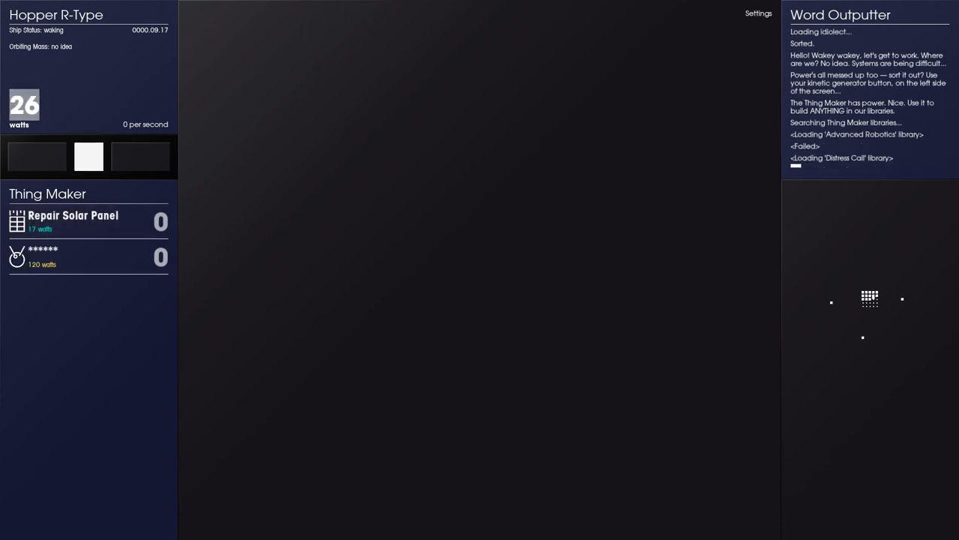
# - Gather more watts with the Kinetigen, then build one Repair Solar Panel for 0.1 watts/second
pyautogui.click(88, 156)
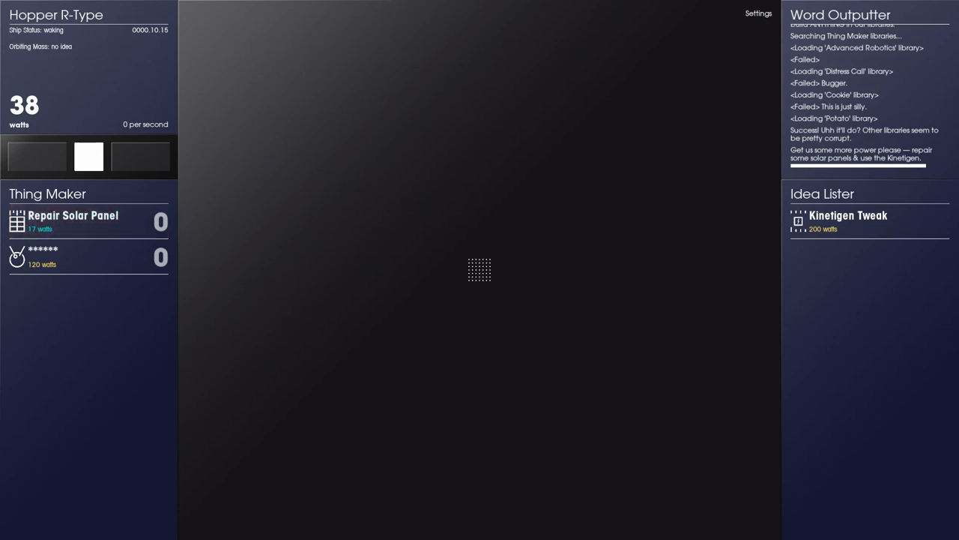
pyautogui.click(88, 220)
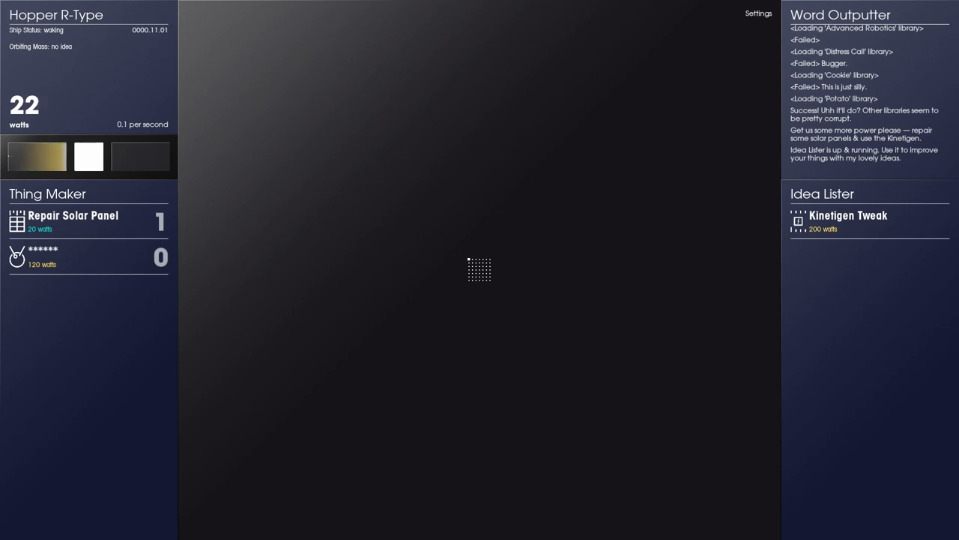
# - Switch on Scientifically accurate mode in Settings so energy displays in joules
pyautogui.click(758, 14)
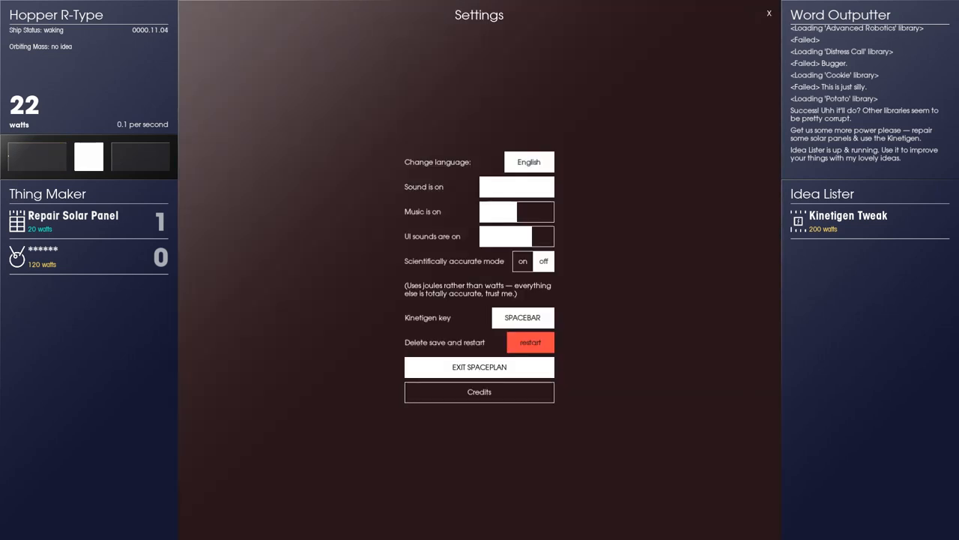
pyautogui.click(522, 261)
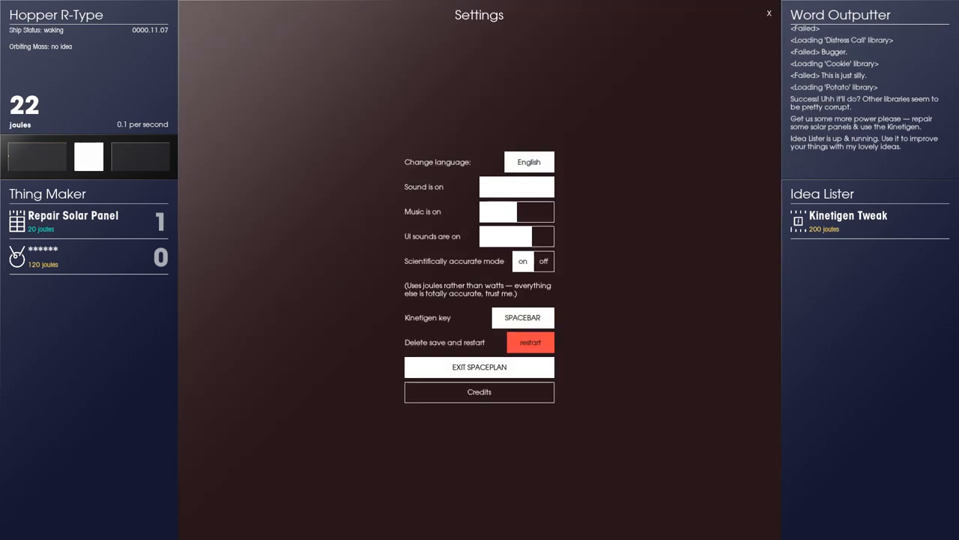
pyautogui.click(769, 13)
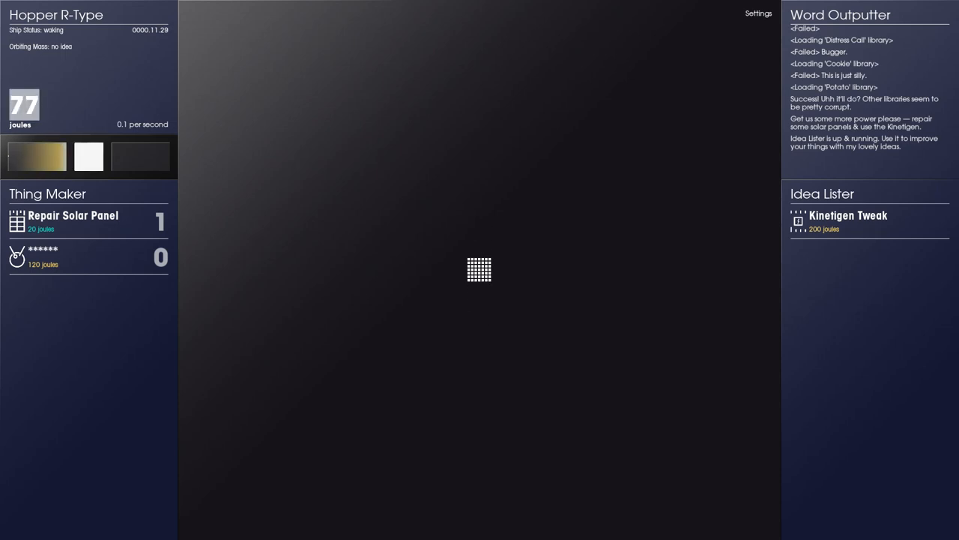
# - Repair up to eight solar panels, buy Kinetigen Tweak, and launch a Probetato
pyautogui.click(479, 270)
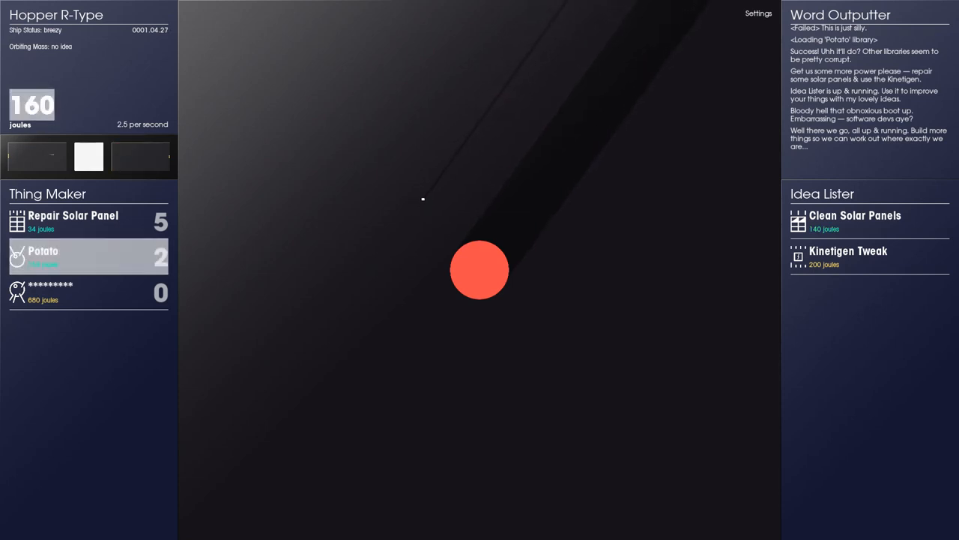
pyautogui.click(855, 221)
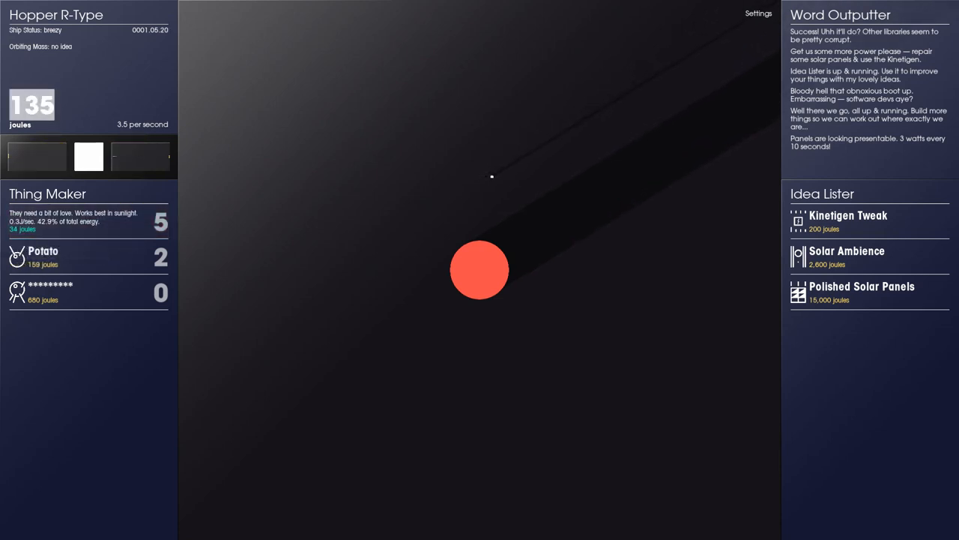
pyautogui.click(88, 222)
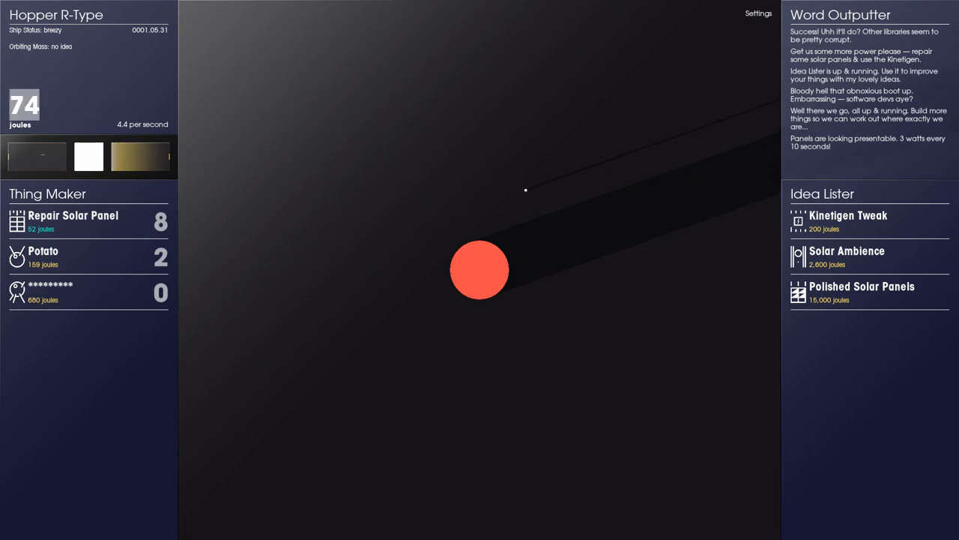
pyautogui.click(848, 215)
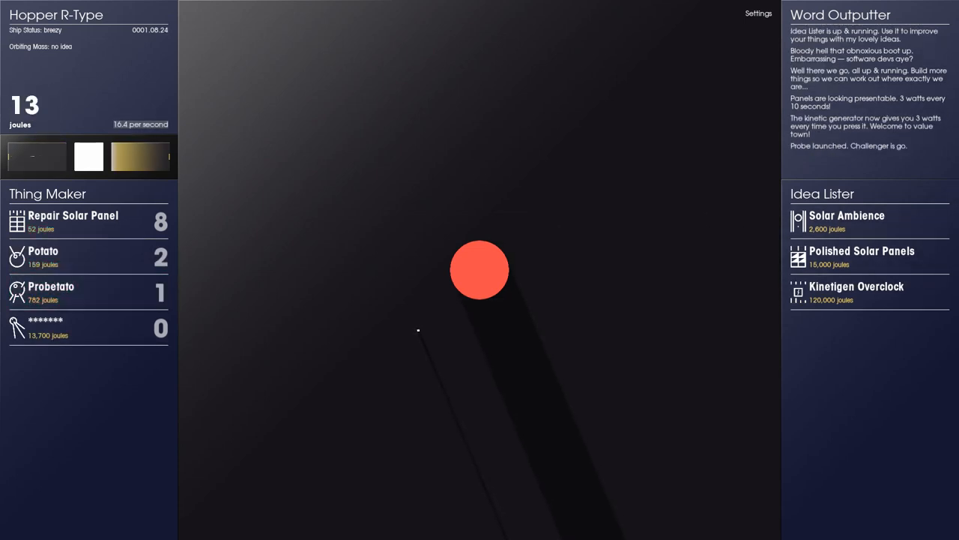
# - Launch a third Probetato, bringing Probetato Data to 2/3
pyautogui.click(480, 270)
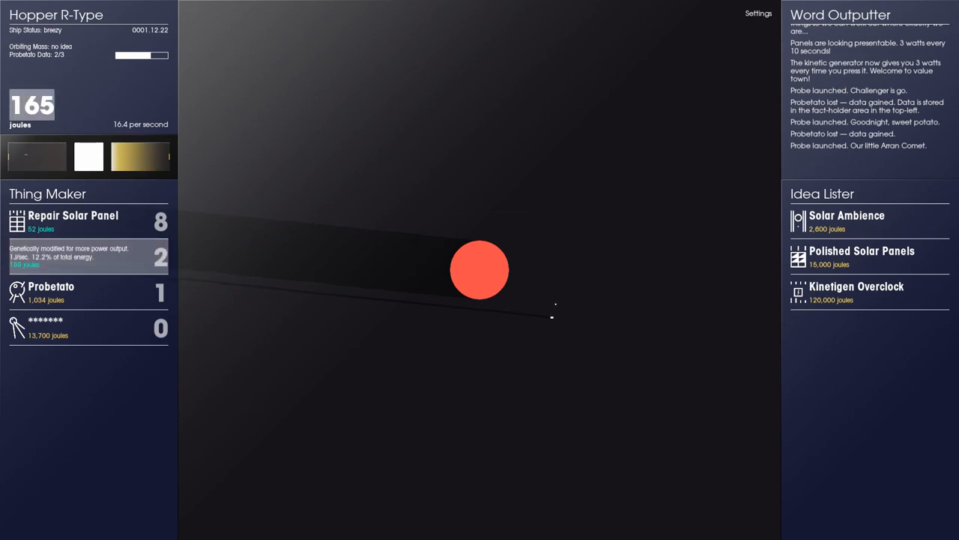
# - Buy a third Potato, foil-wrapped against re-entry, with 1,051 joules stored
pyautogui.click(83, 291)
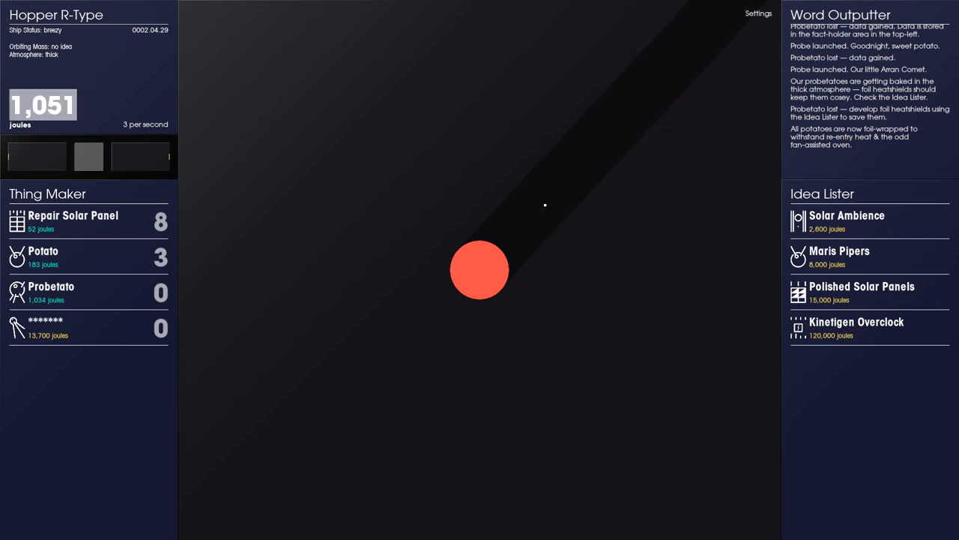
# - Buy the large power-gain upgrade, reaching about 36,450 joules per second
pyautogui.click(88, 292)
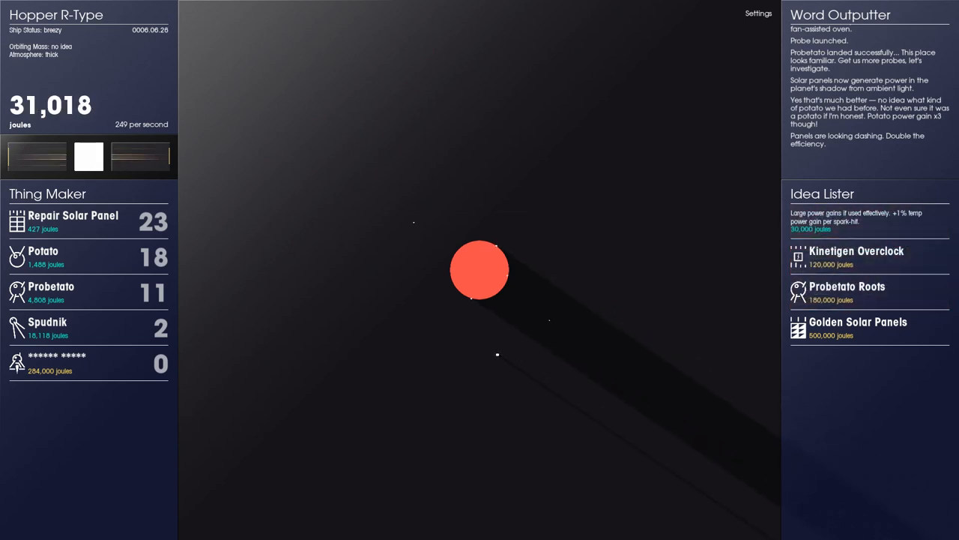
pyautogui.click(88, 257)
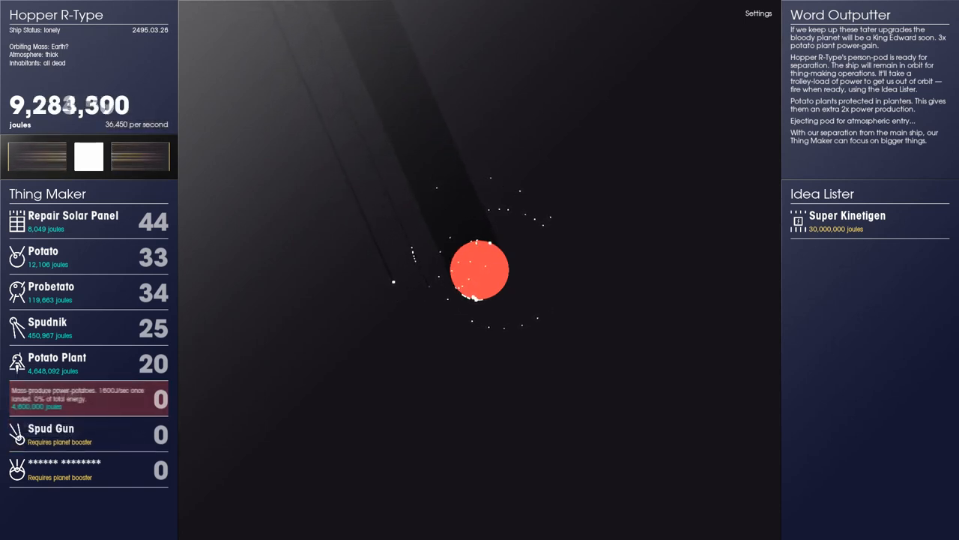
# - Start mass-producing power-potatoes, reaching 78,508 joules per second
pyautogui.click(87, 399)
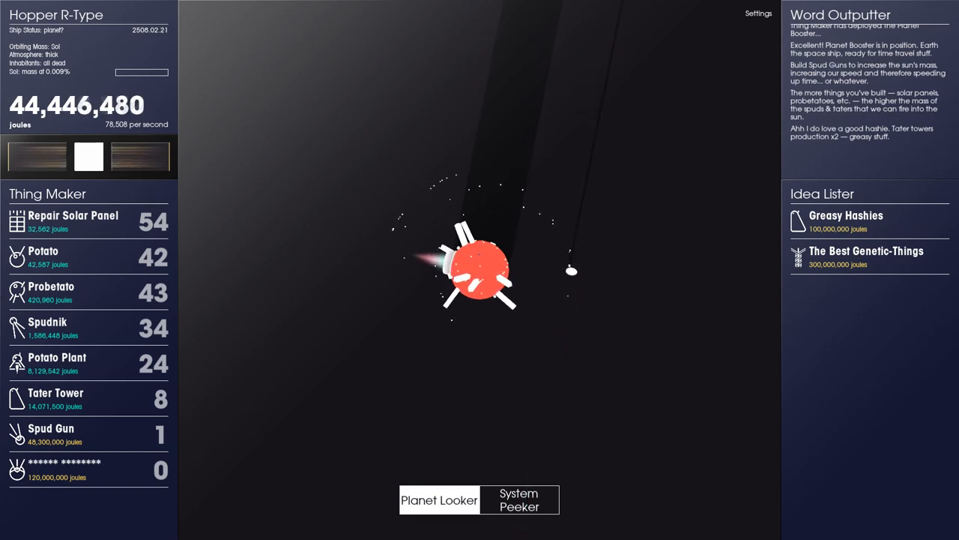
# - Open the System Peeker to show Sol and its orbiting planets
pyautogui.click(519, 499)
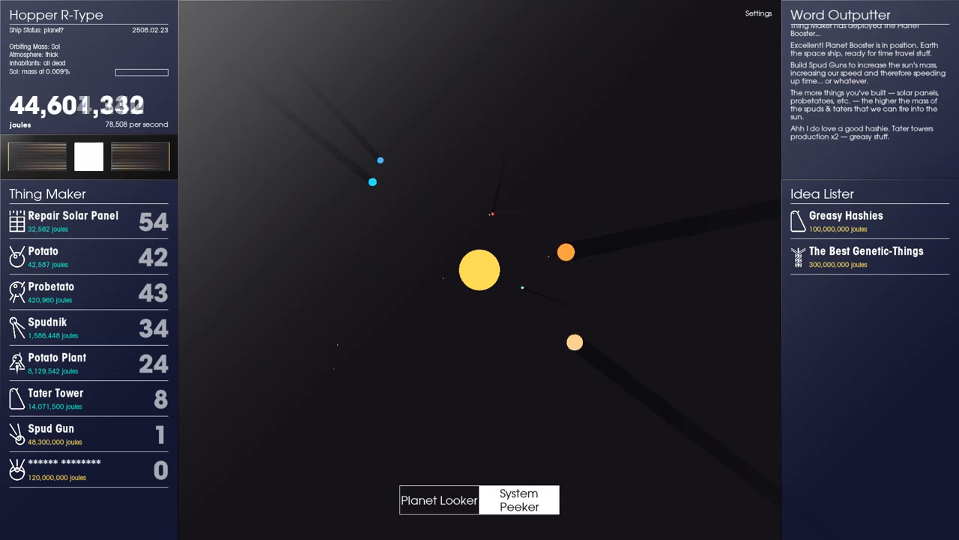